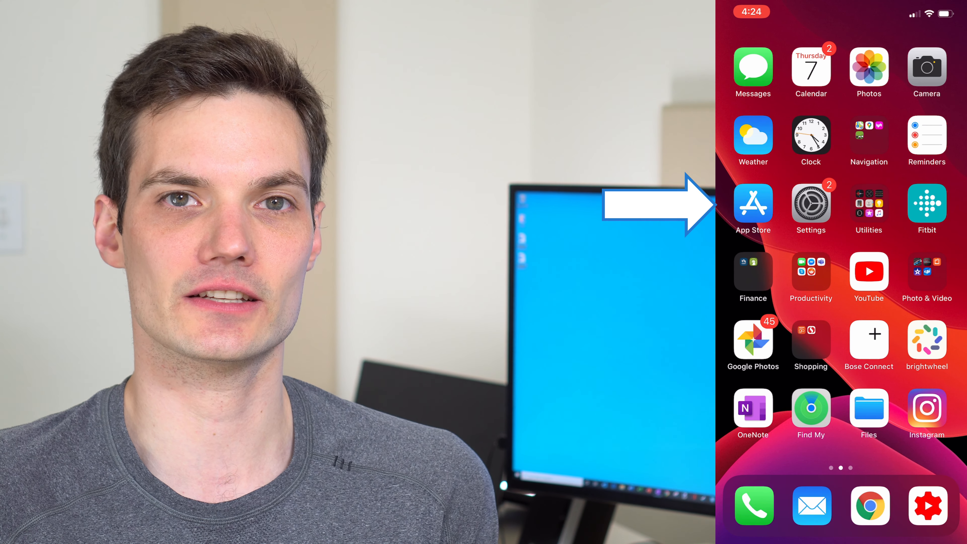
Search the App Store for "Microsoft Office" and bring up its listing in the results.
left_click(753, 203)
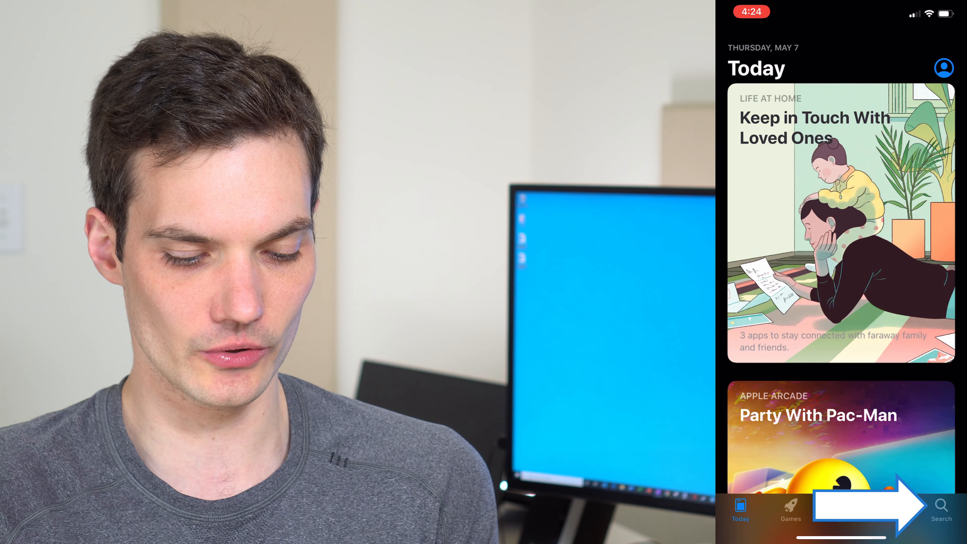
left_click(936, 508)
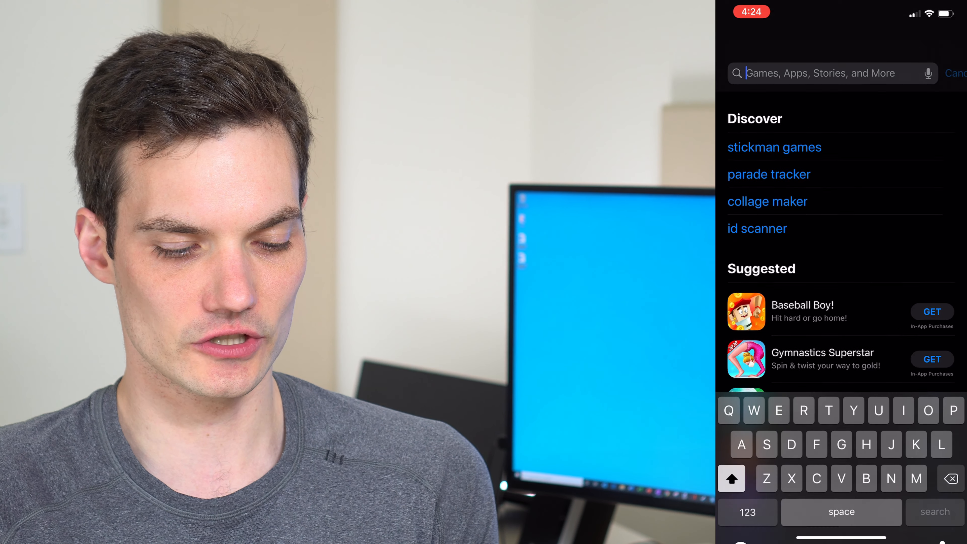
type("Microsoft offi")
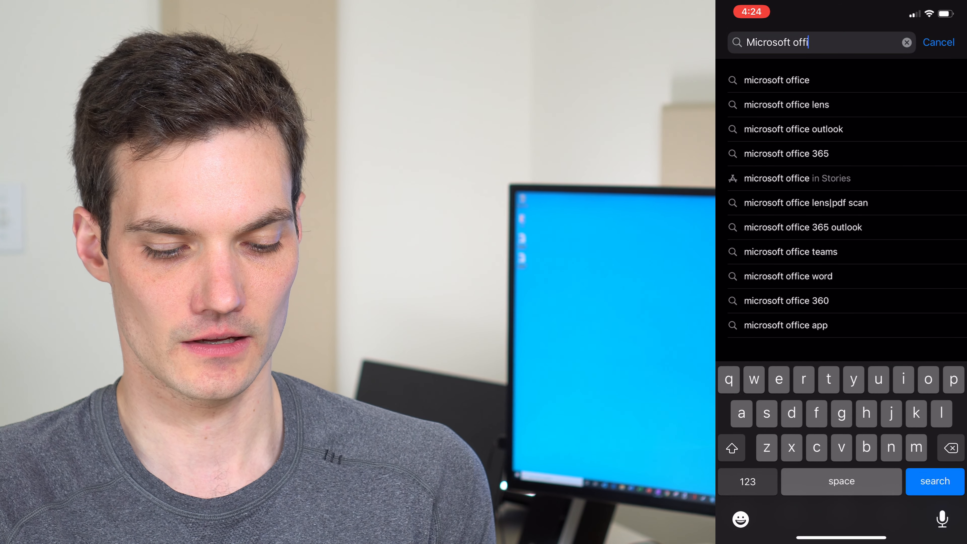
type("ce")
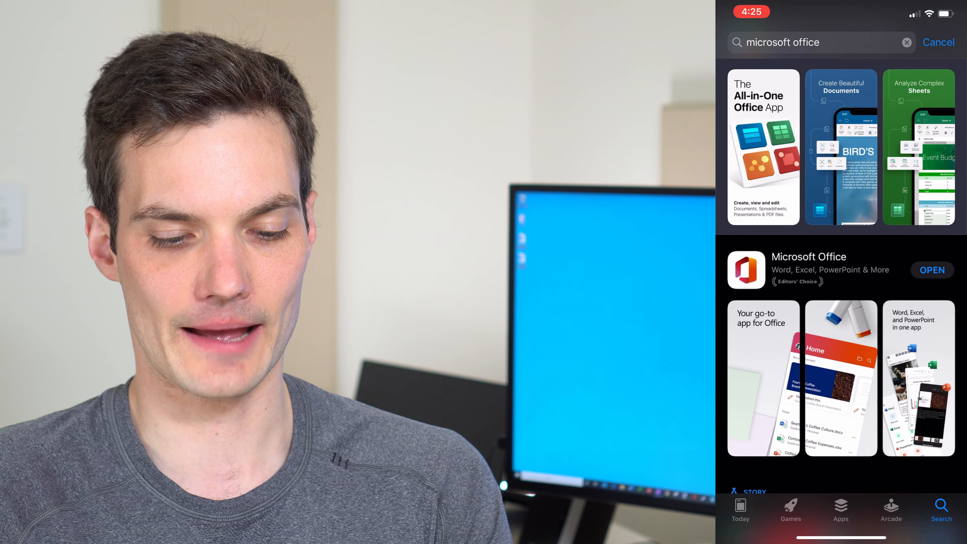
scroll("down", 3)
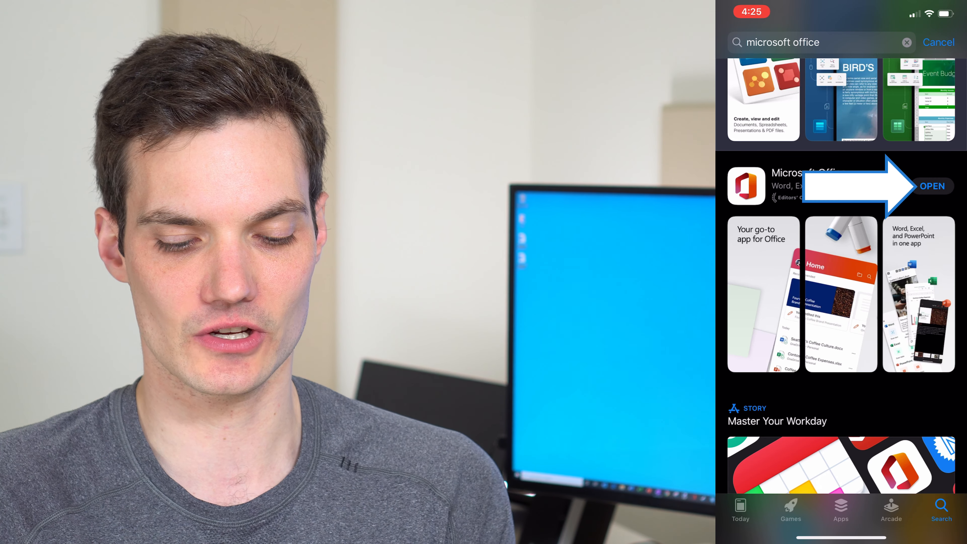
Launch Microsoft Office and scroll its Home list of pinned and recent files, including Modeling Contract.
left_click(932, 186)
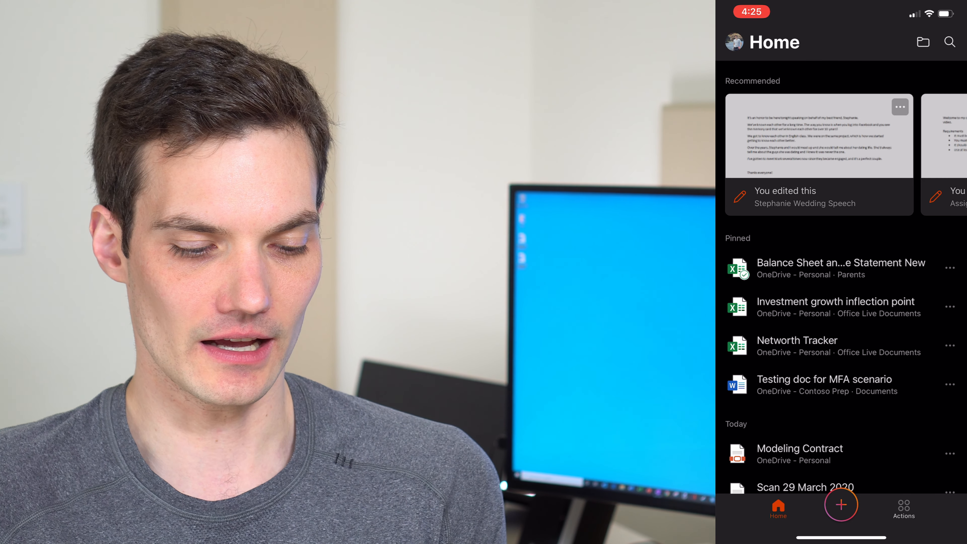
scroll("down", 3)
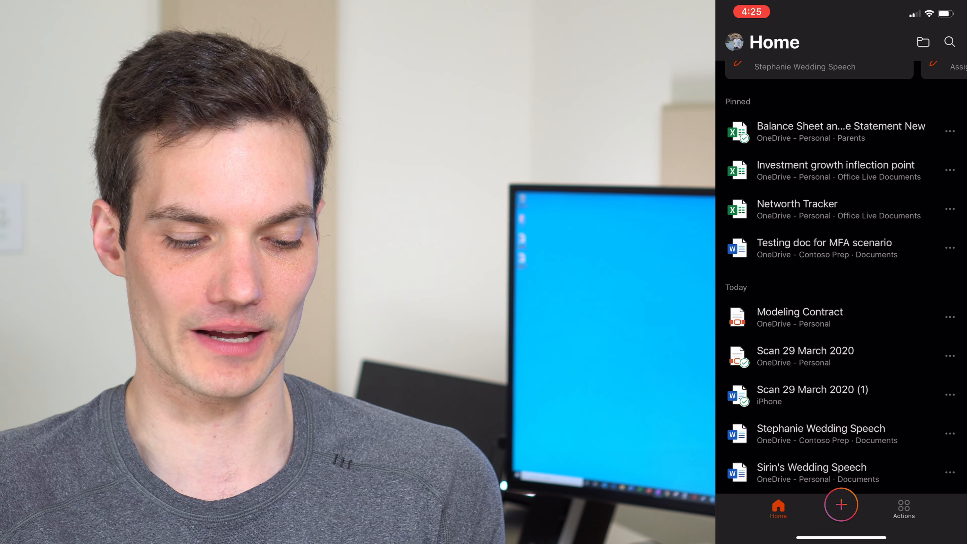
scroll("down", 3)
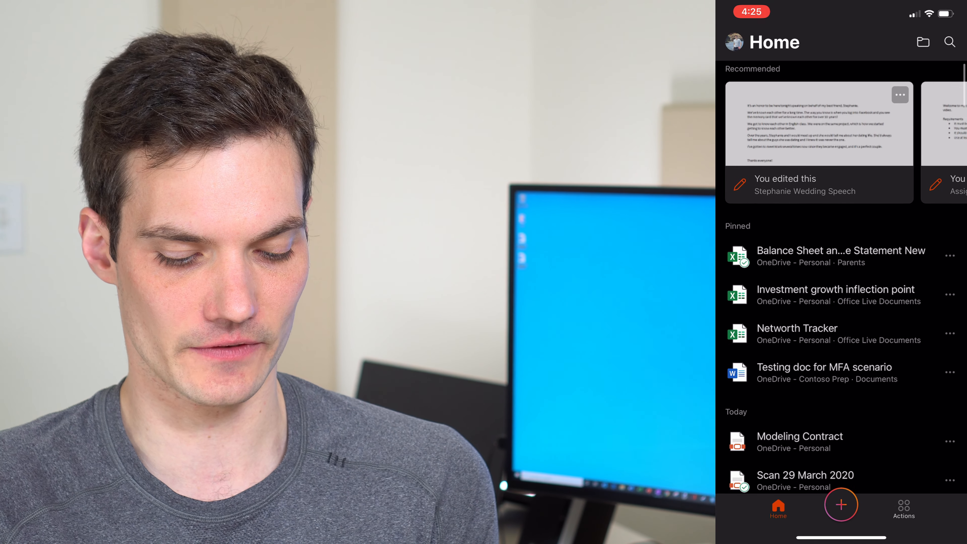
left_click(841, 504)
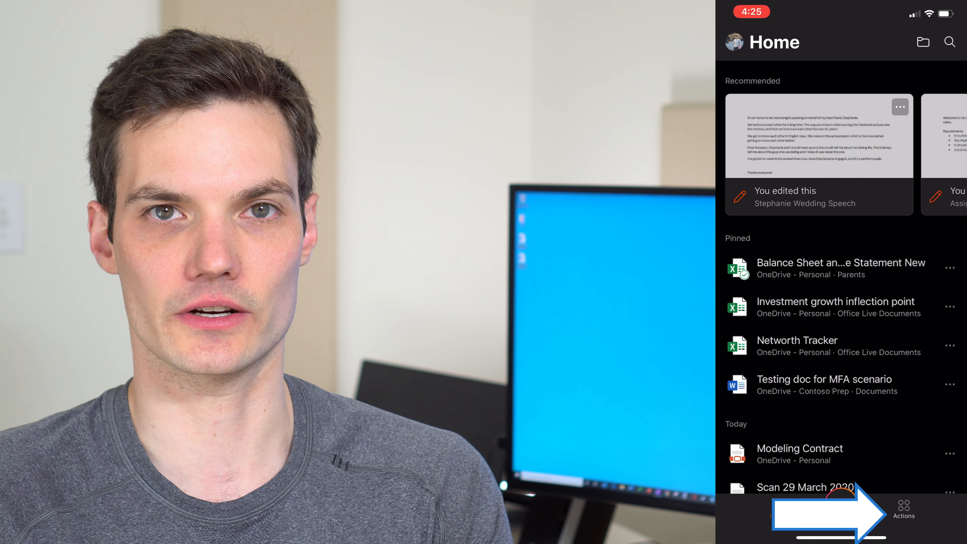
Bring up the Sign a PDF file picker from Actions, listing Modeling Contract and two scans.
left_click(904, 507)
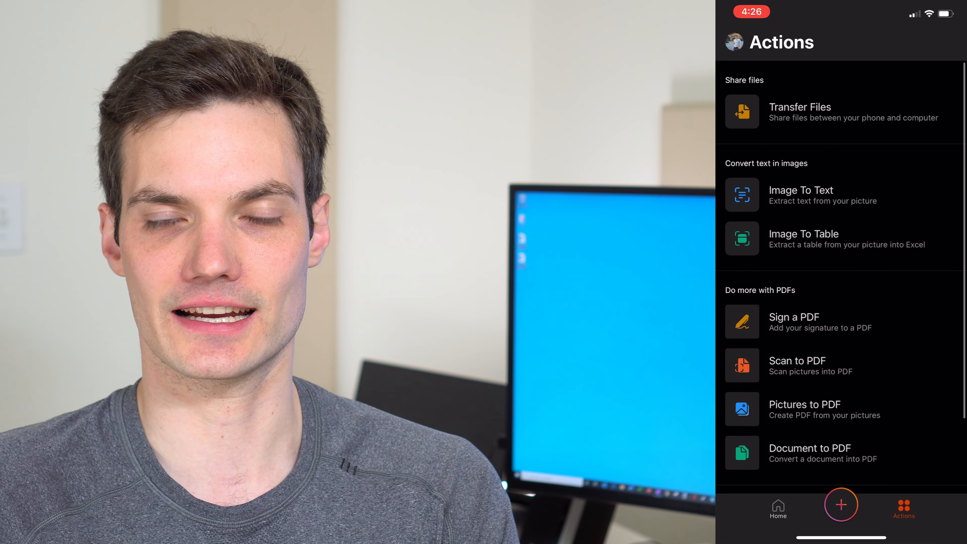
scroll("down", 3)
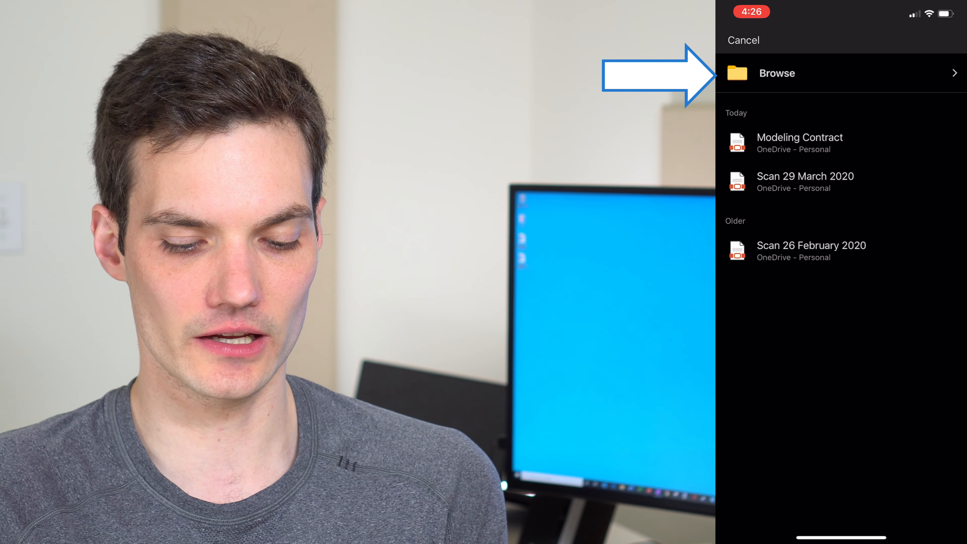
left_click(777, 73)
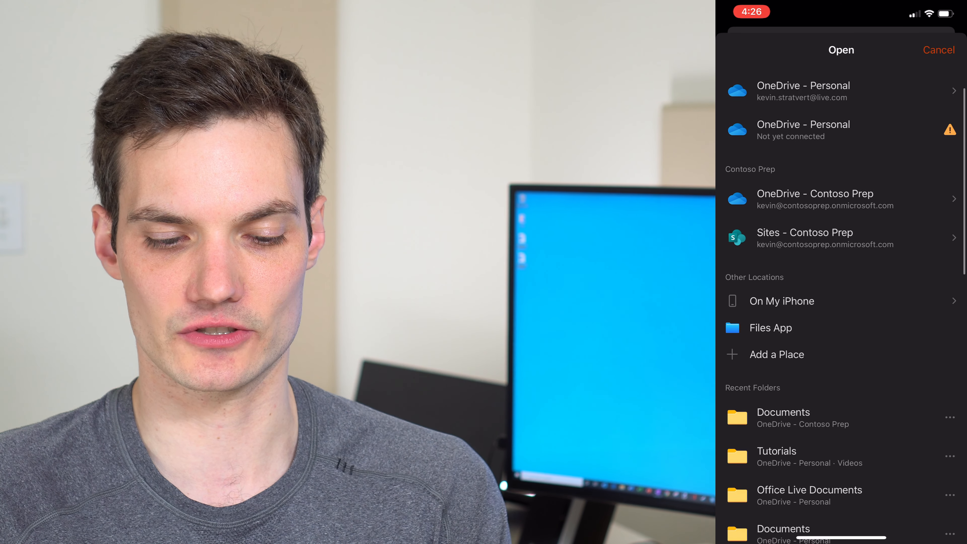
scroll("down", 3)
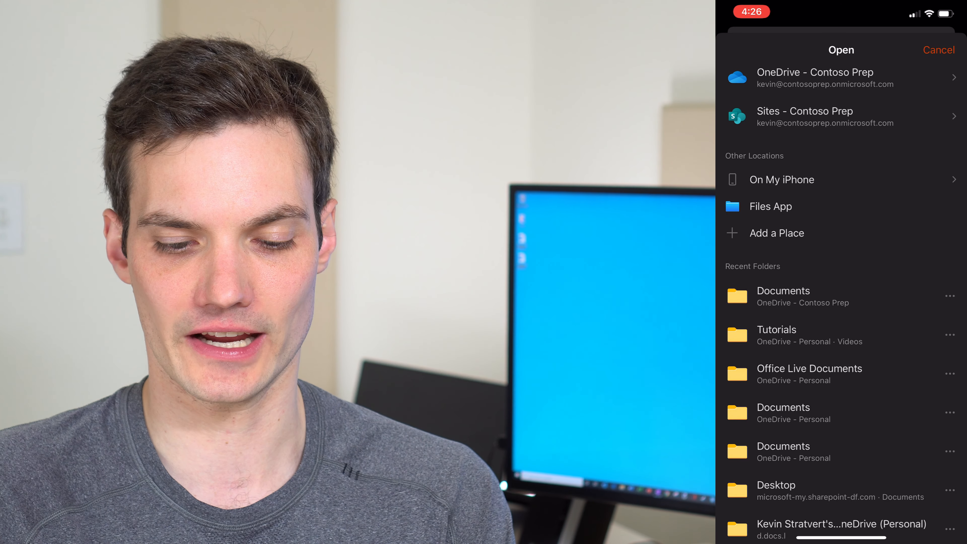
scroll("down", 3)
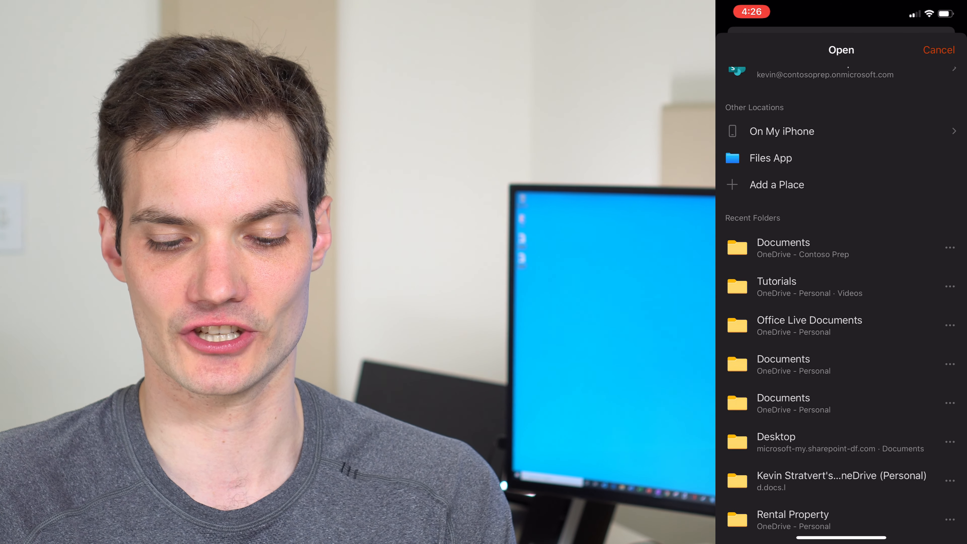
scroll("down", 3)
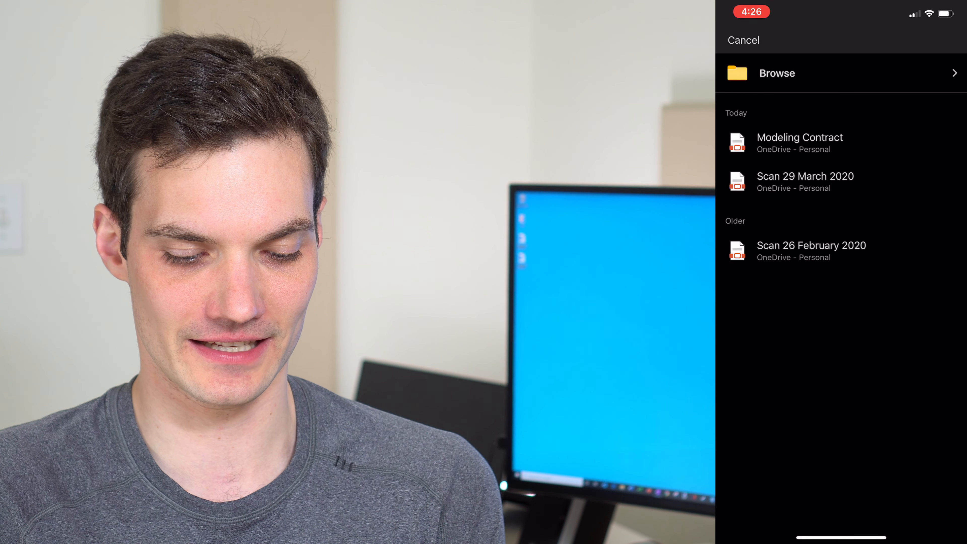
left_click(800, 137)
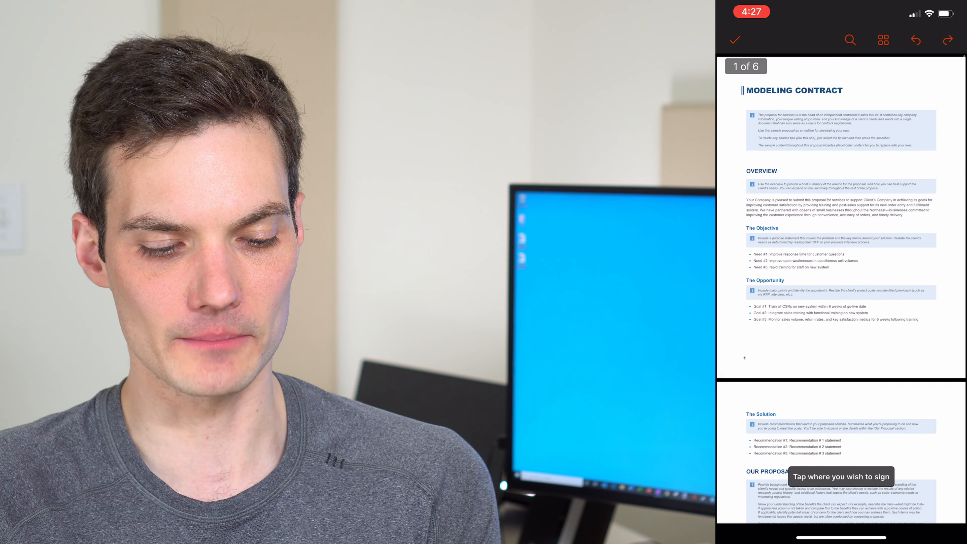
Scroll Modeling Contract to its last page and draw a handwritten signature in the pad.
scroll("down", 3)
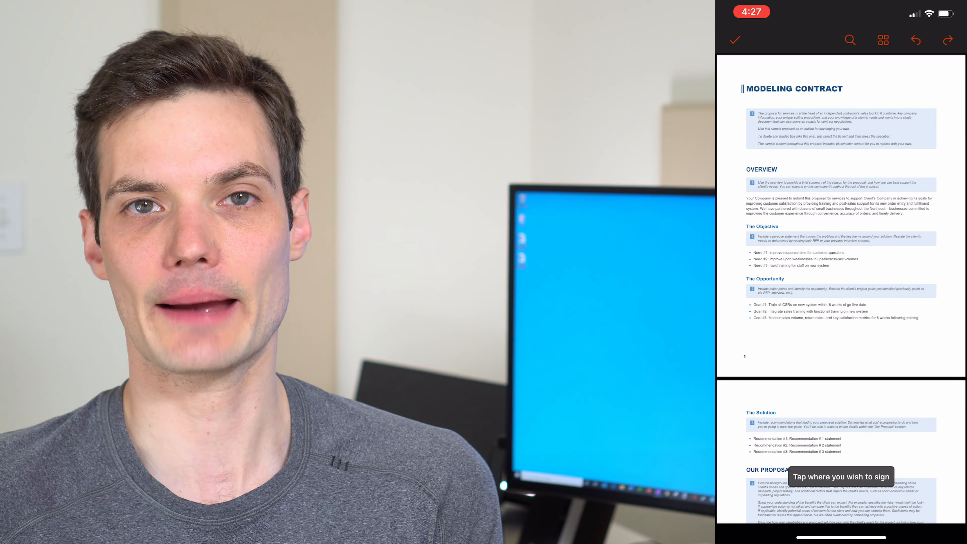
scroll("down", 3)
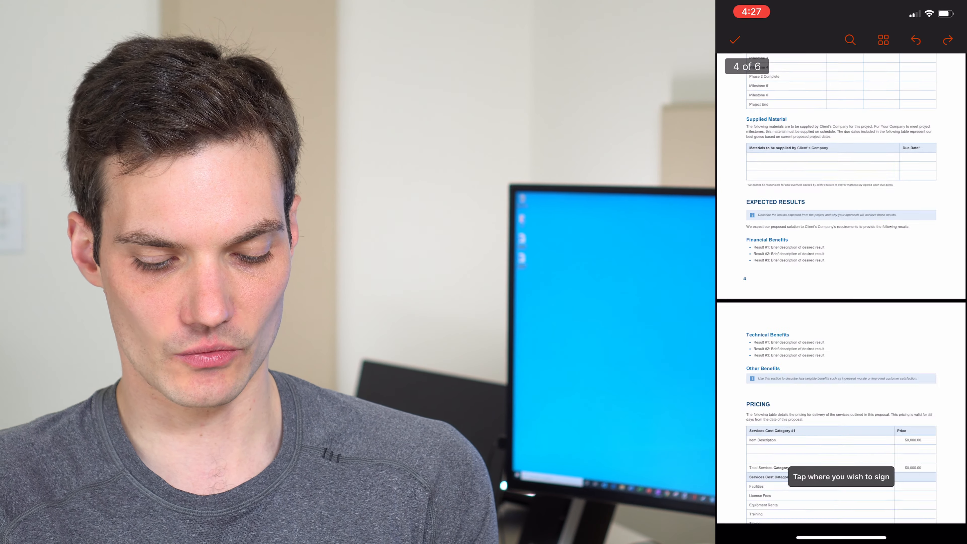
scroll("down", 3)
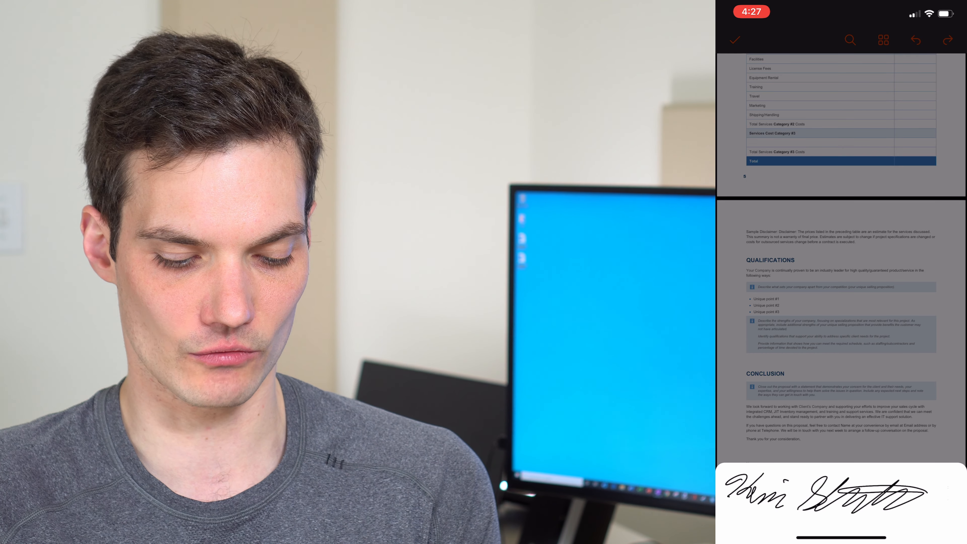
Place the signature above the Name and Title lines, then confirm and save the signed contract.
left_click(784, 507)
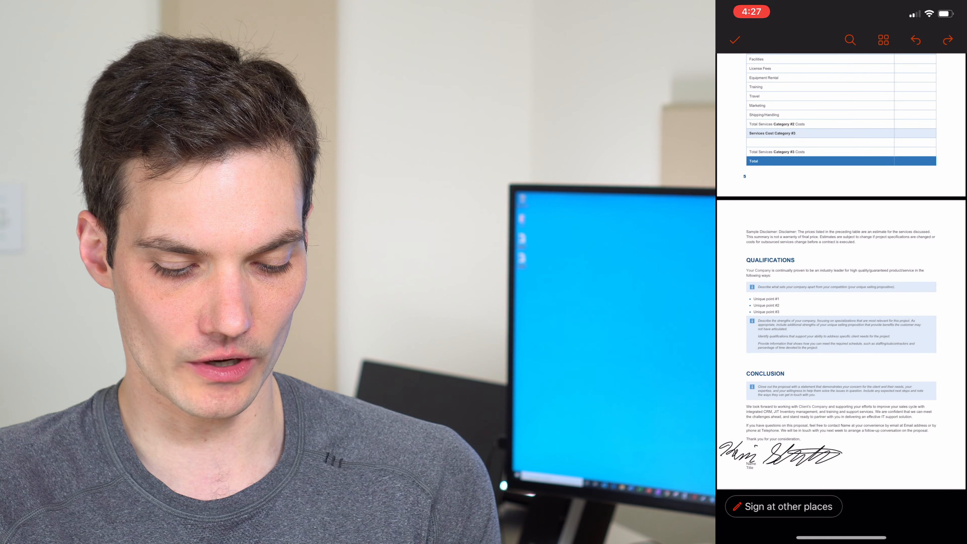
left_click(798, 456)
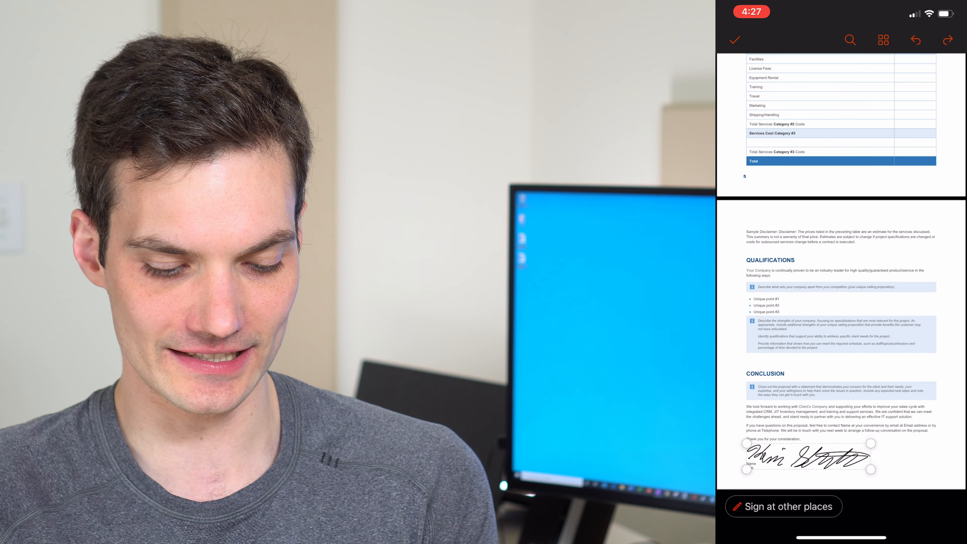
left_click(808, 459)
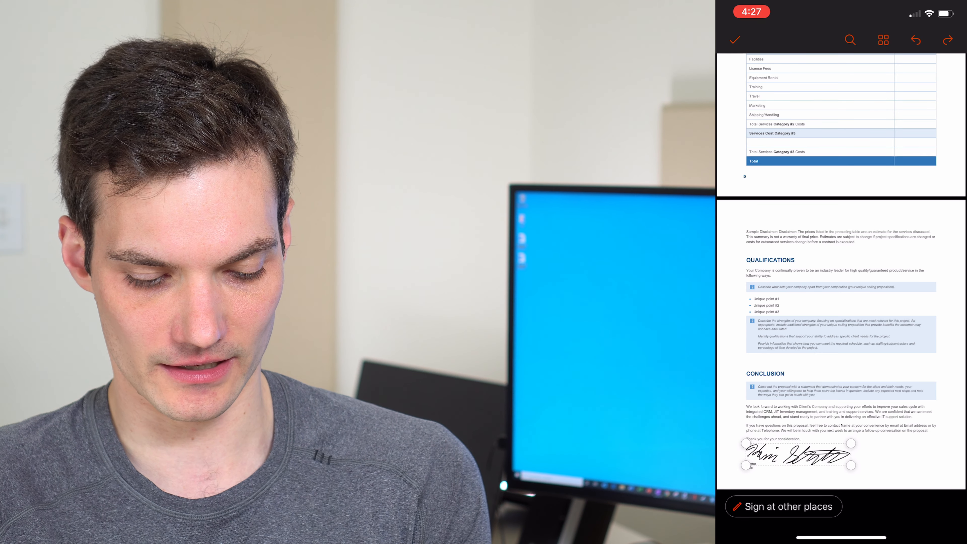
left_click(798, 456)
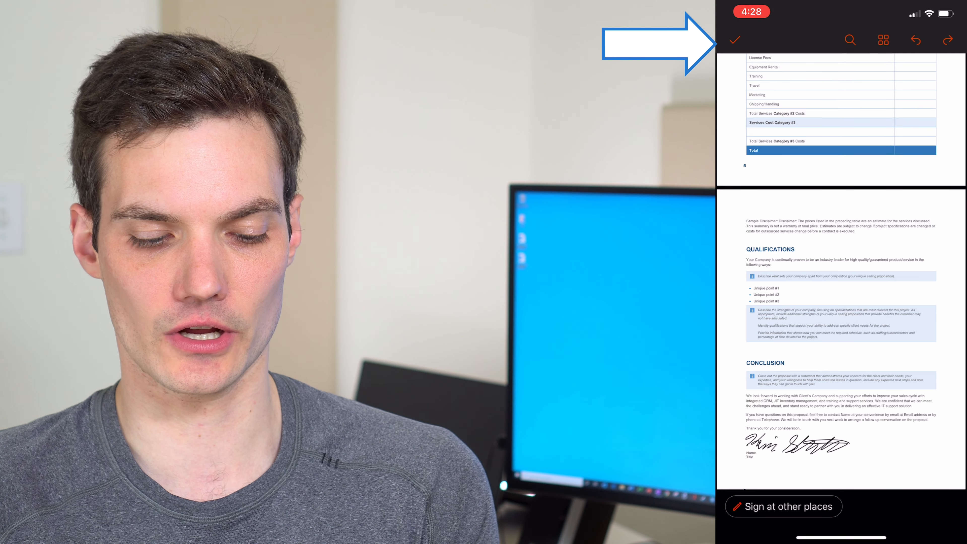
left_click(734, 41)
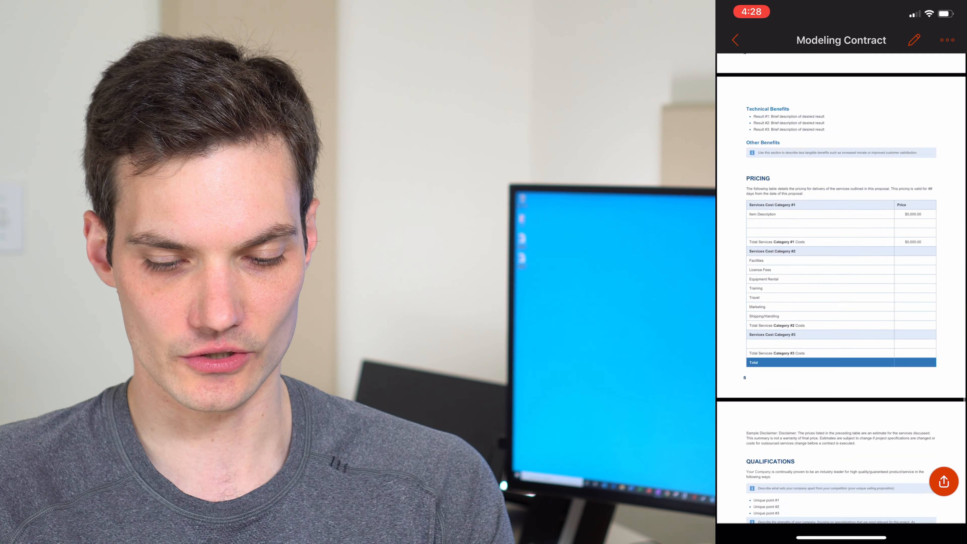
scroll("down", 3)
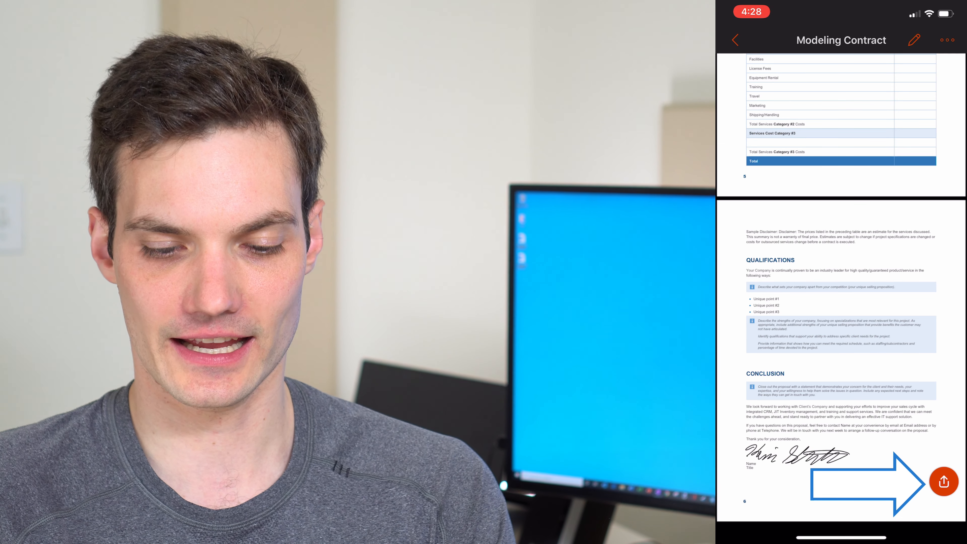
left_click(943, 482)
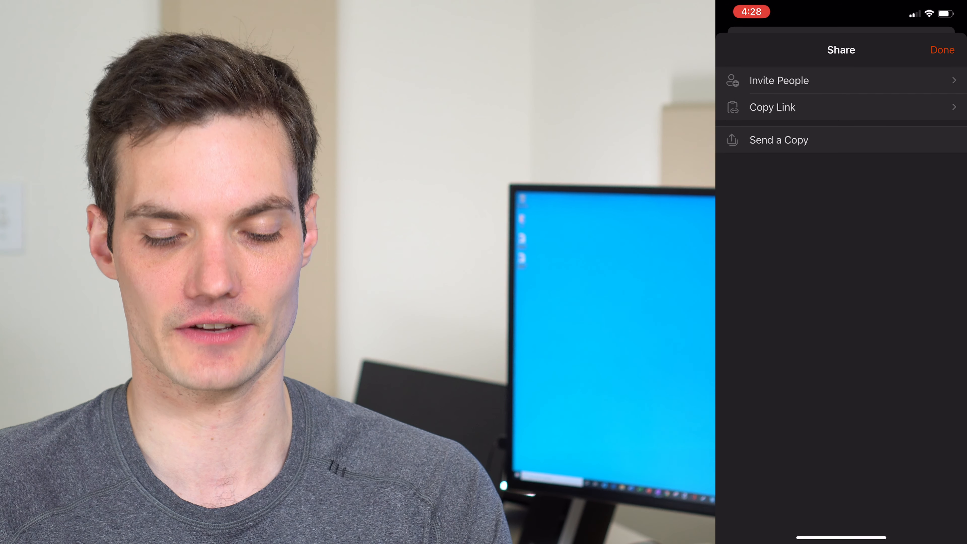
Review Invite People and Copy Link, then send Modeling Contract.pdf as a copy to a new Mail draft.
left_click(779, 80)
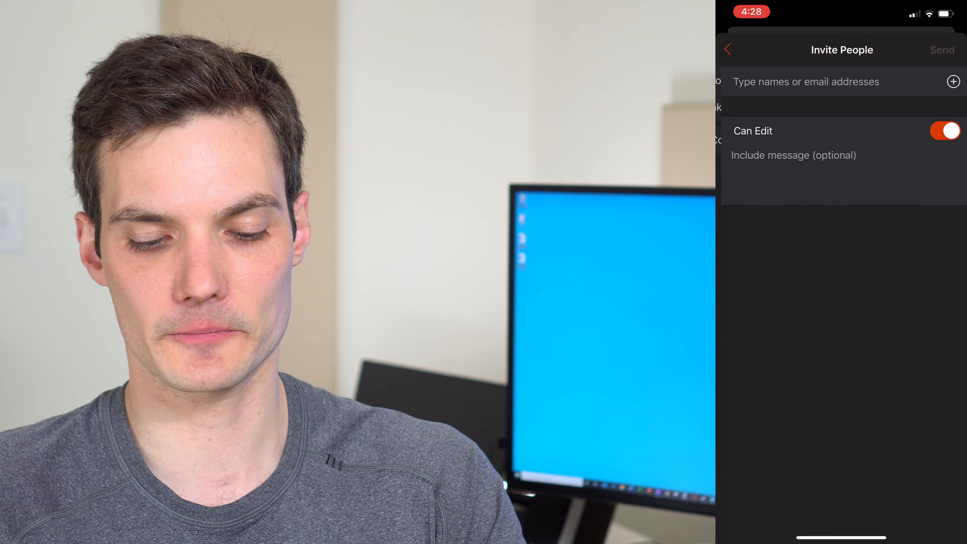
left_click(729, 49)
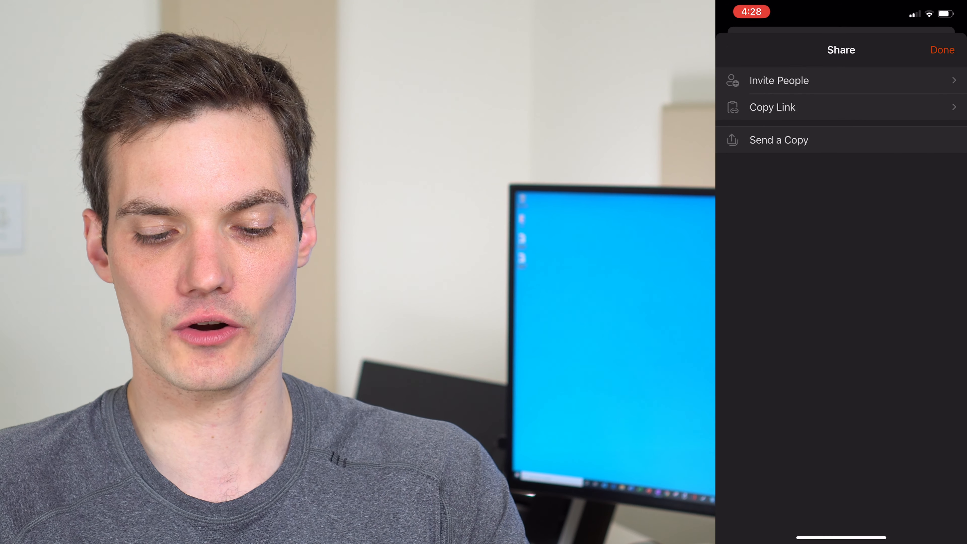
left_click(773, 106)
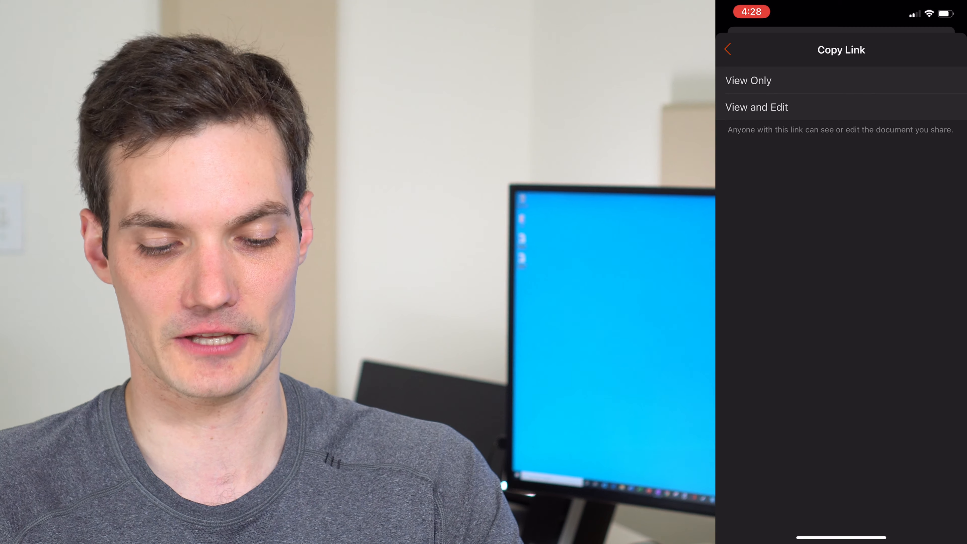
left_click(728, 50)
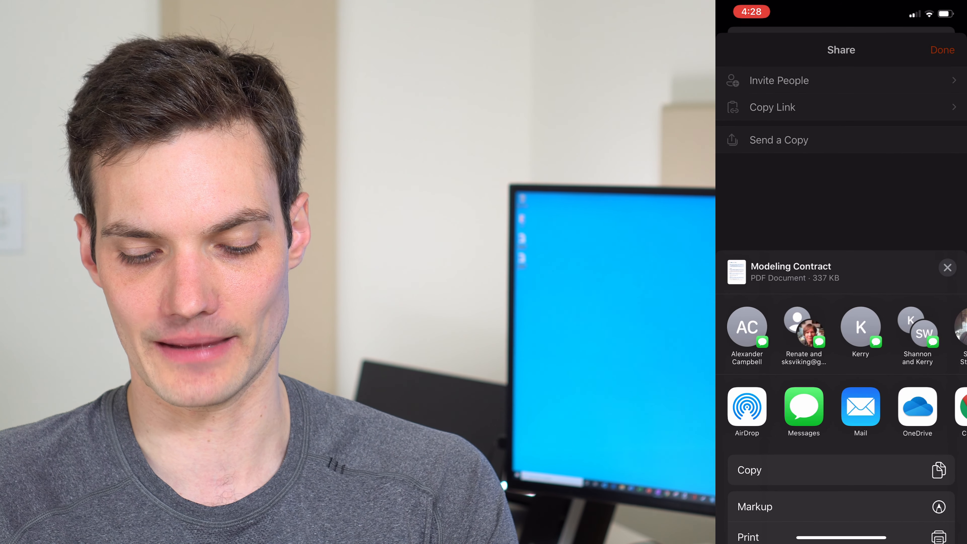
left_click(860, 407)
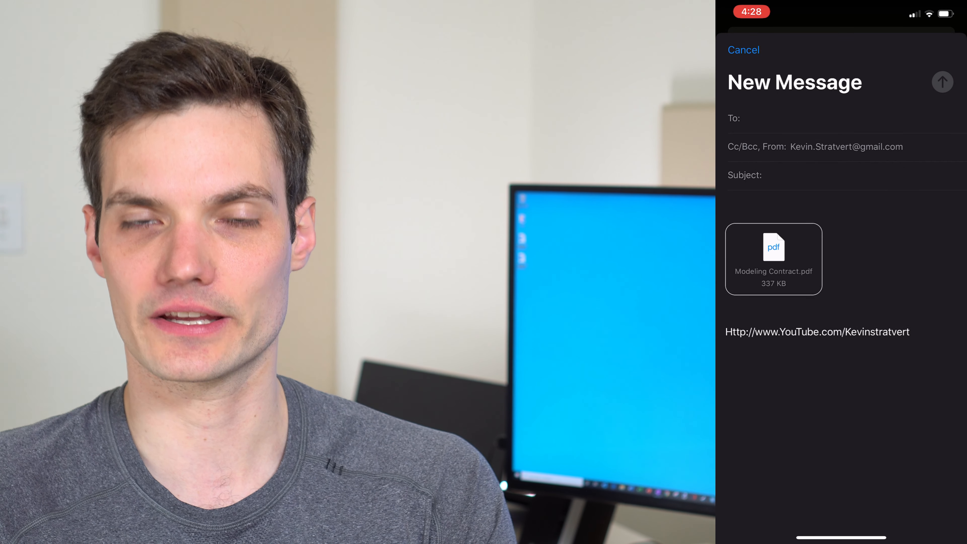